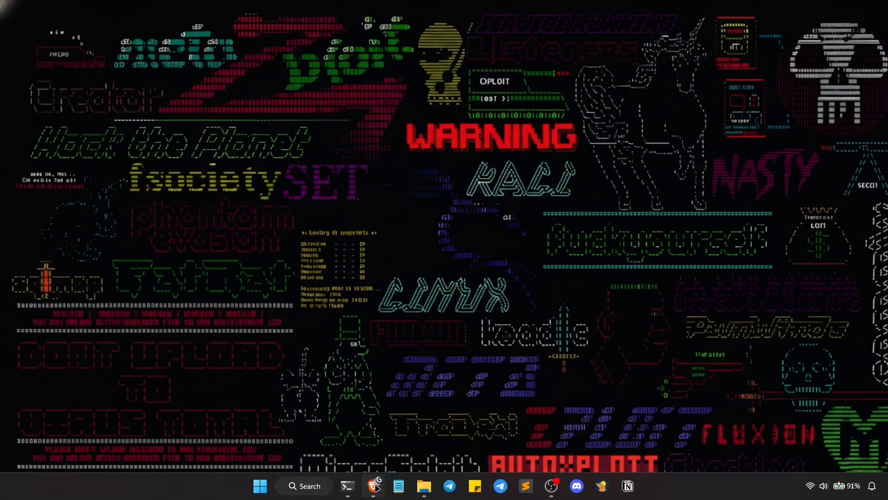
# Step: Bring up the Brave browser showing the Indian Railways homepage
pyautogui.click(373, 486)
pyautogui.write('https://indianrailways.gov.in/web')
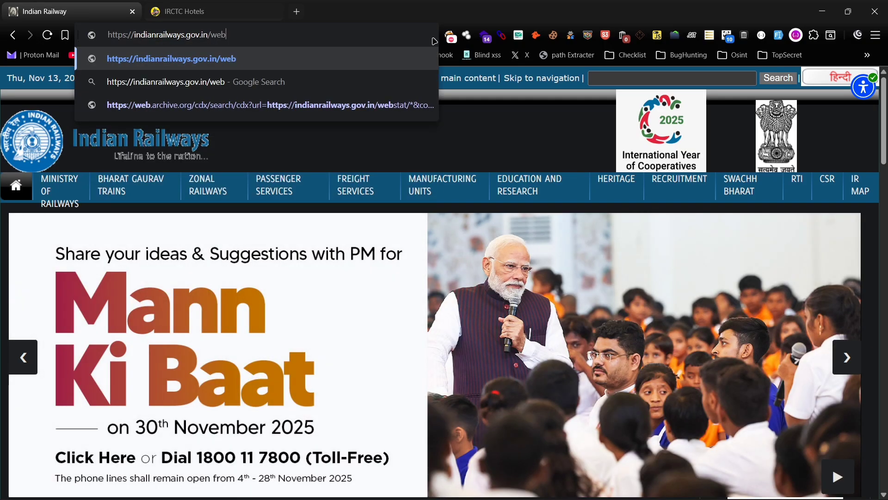
# Step: Load the webstat path, then view its archived Wayback Machine directory listing
pyautogui.press('Return')
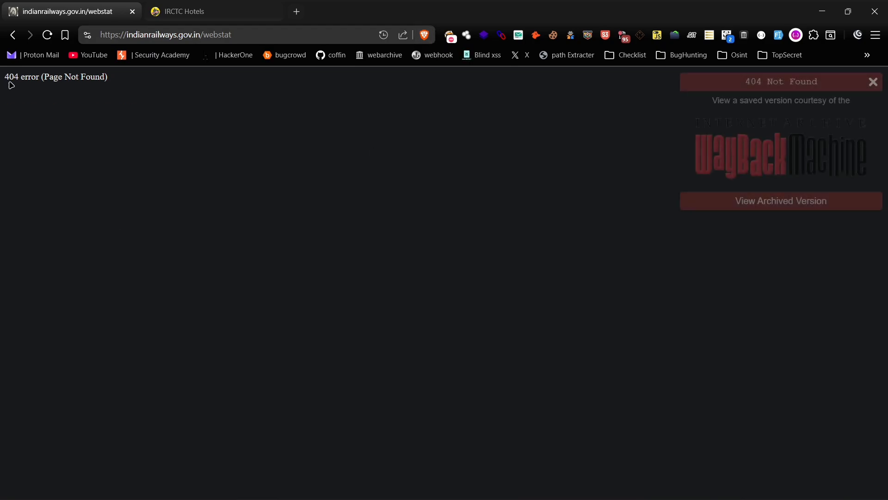
pyautogui.moveTo(453, 123)
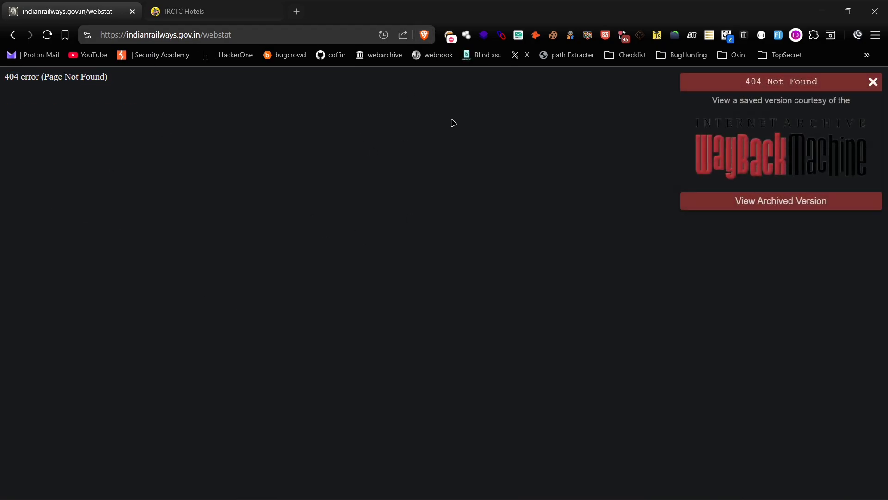
pyautogui.moveTo(799, 205)
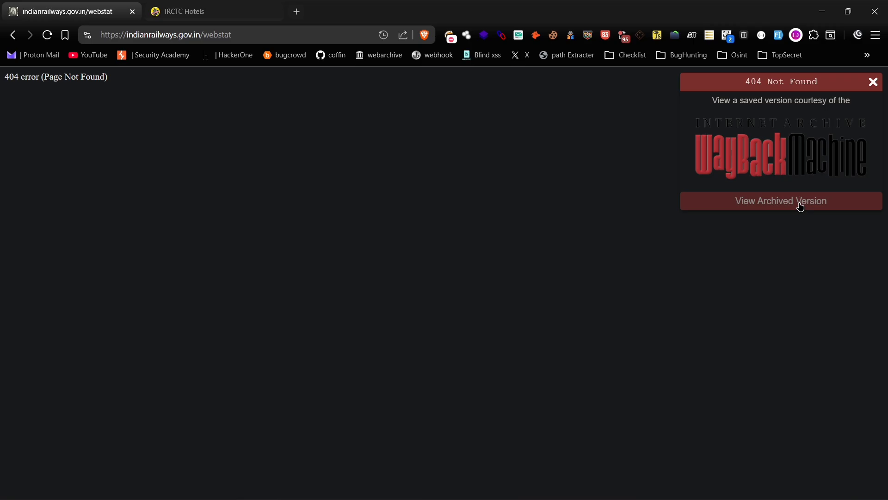
pyautogui.click(780, 200)
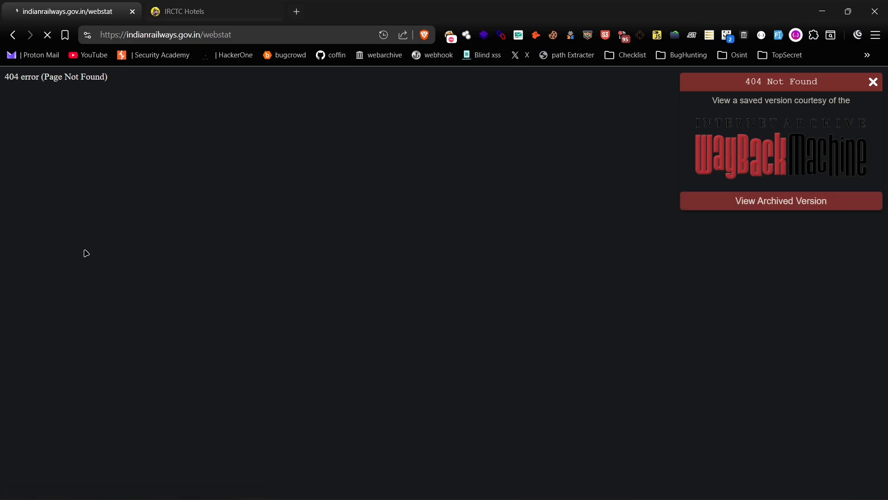
pyautogui.click(780, 200)
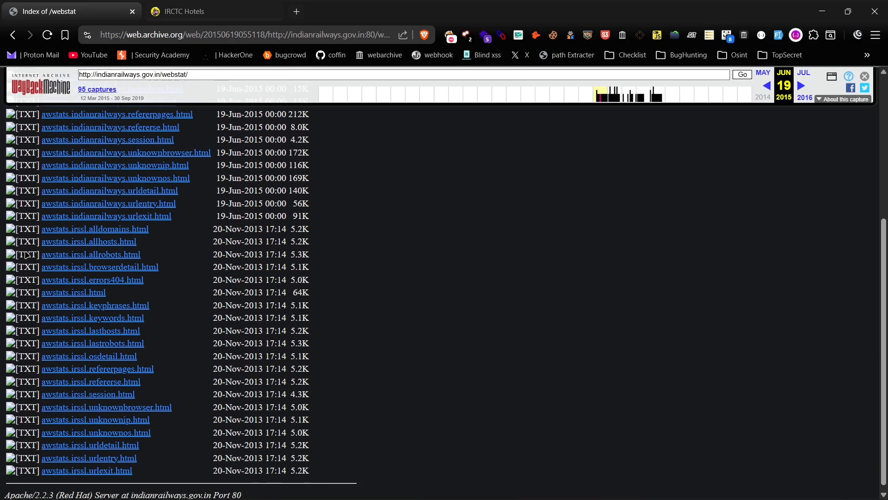
pyautogui.scroll(3)
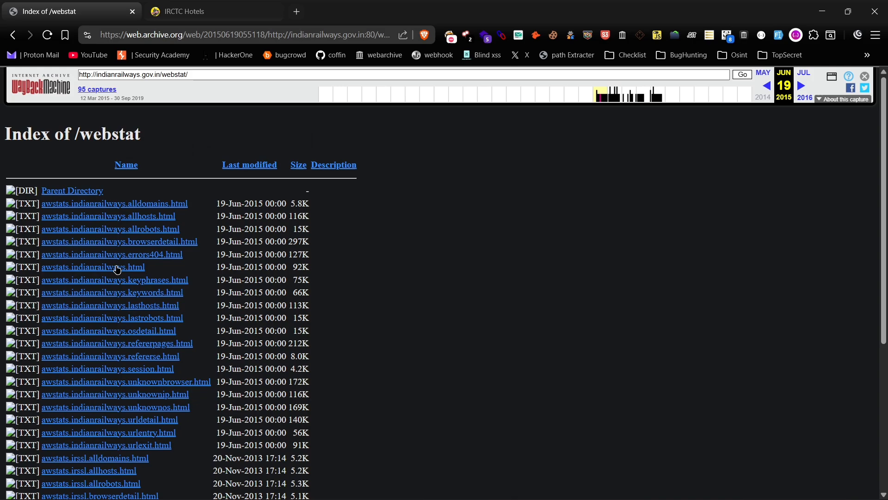
# Step: Browse the archived awstats.indianrailways.html traffic report, then return to the live 404 page
pyautogui.click(91, 266)
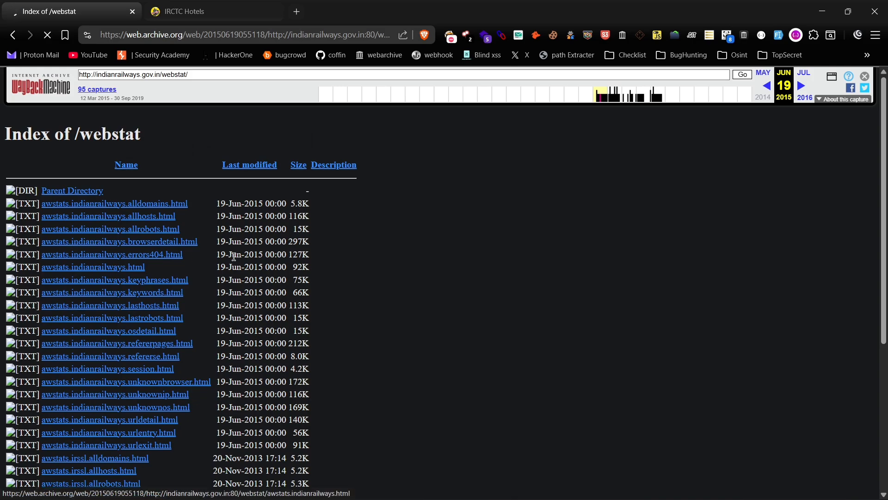
pyautogui.click(92, 266)
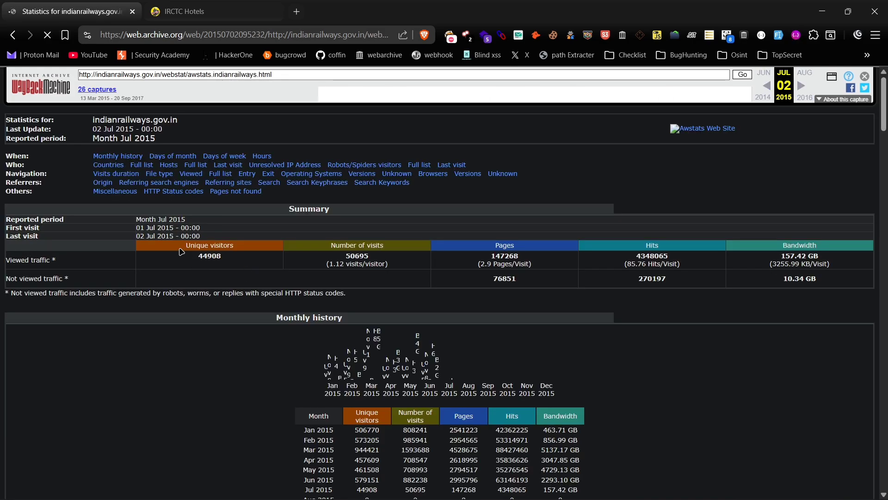
pyautogui.scroll(-3)
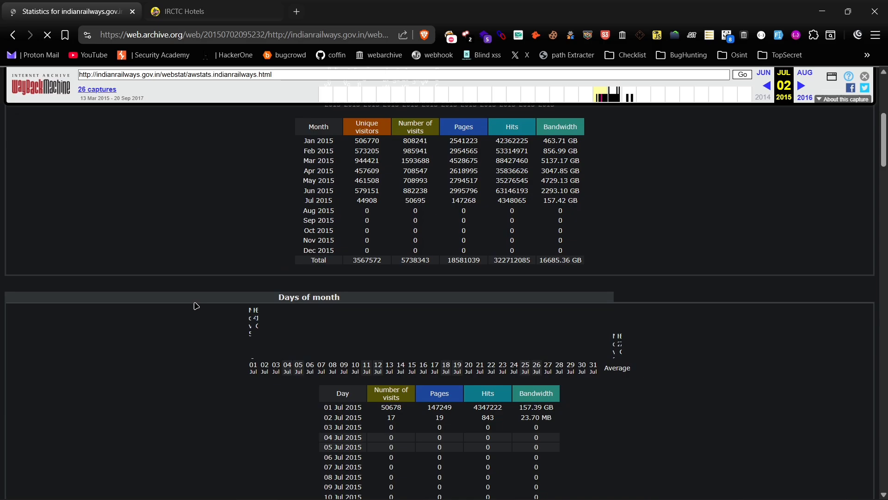
pyautogui.scroll(-3)
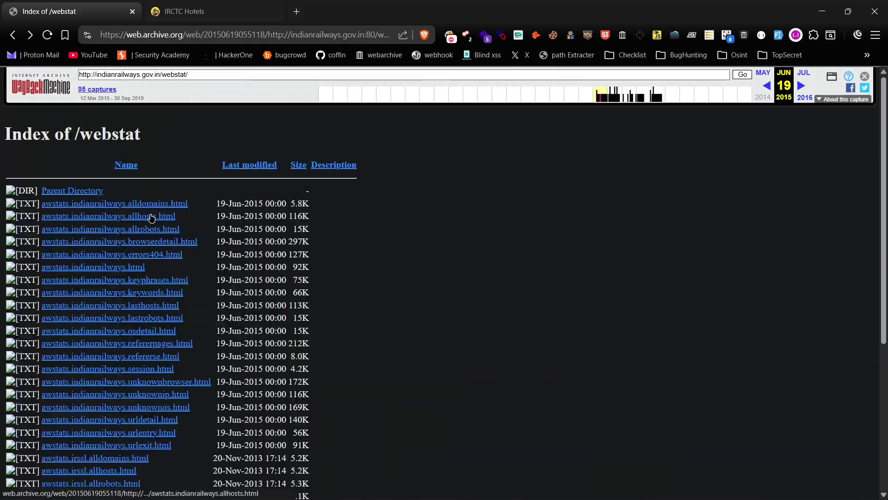
pyautogui.click(108, 215)
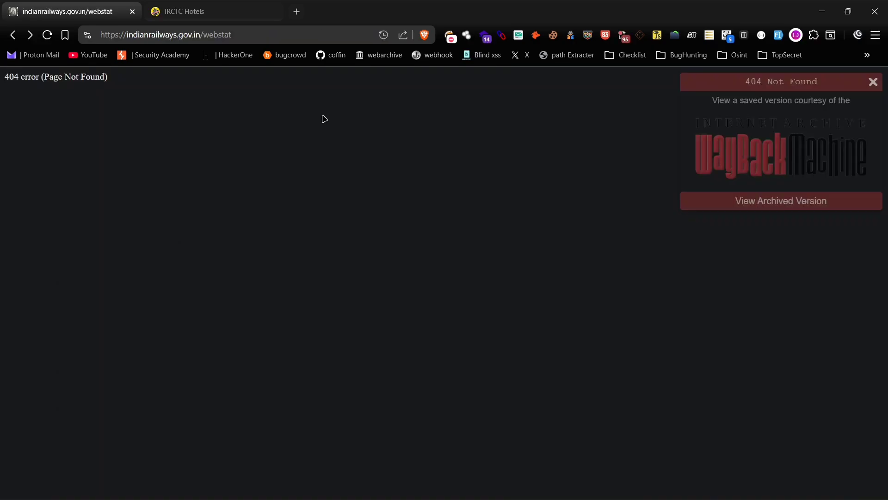
# Step: List all archived webstat-path URLs via the Wayback extension, then bring up Windows Terminal
pyautogui.click(743, 35)
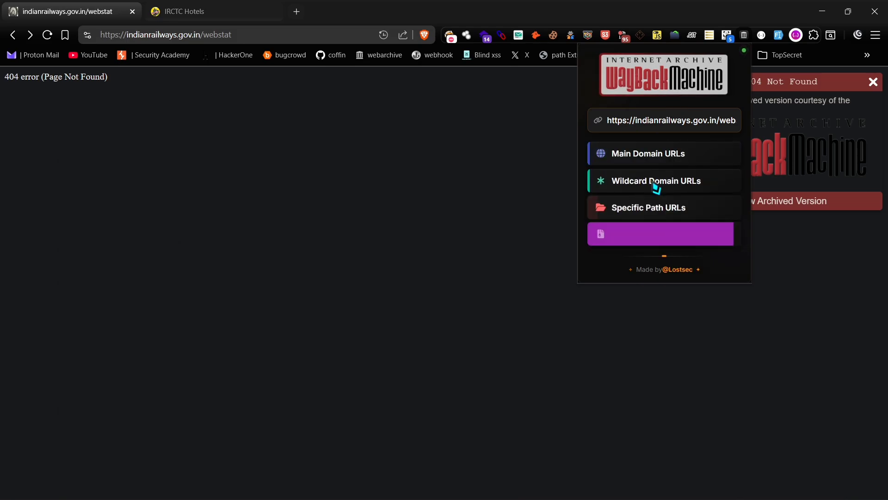
pyautogui.click(660, 233)
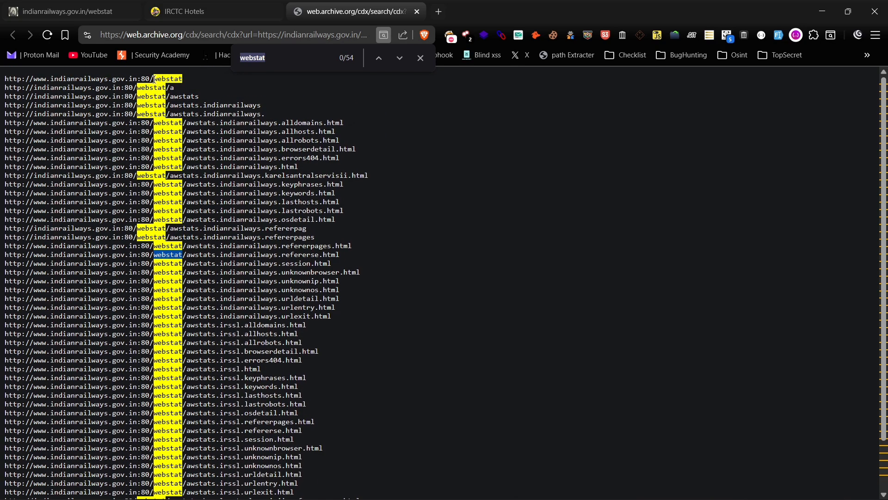
pyautogui.click(67, 11)
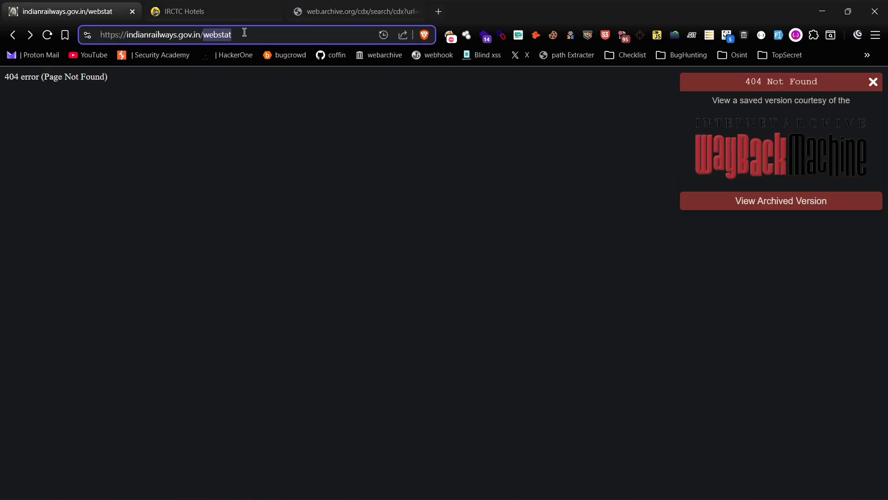
pyautogui.click(355, 11)
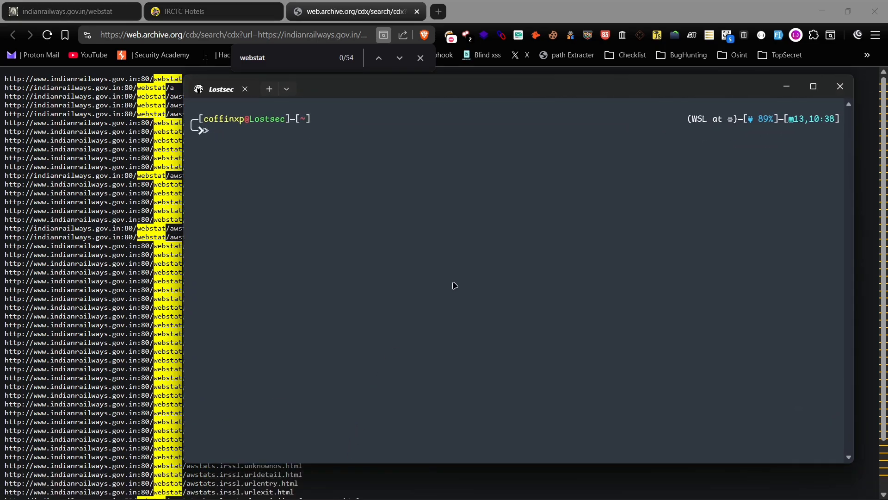
pyautogui.write('gospider -s https://indianrailways.gov.in -d 2')
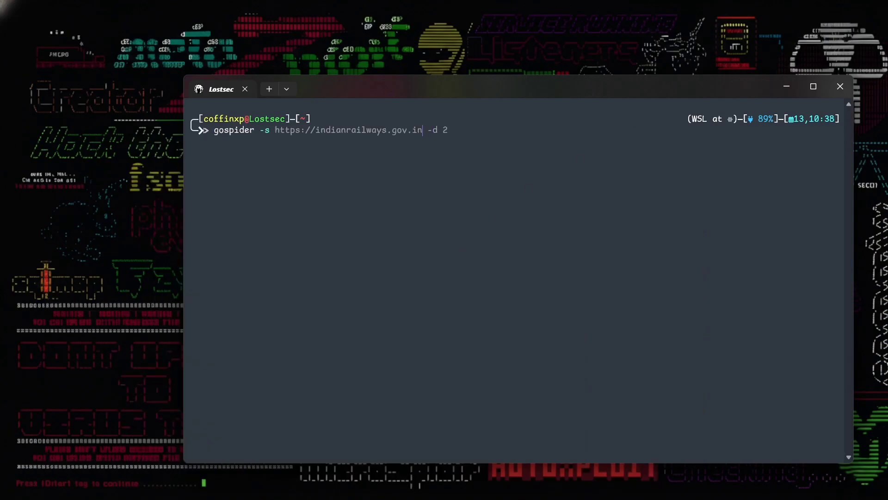
pyautogui.press('Return')
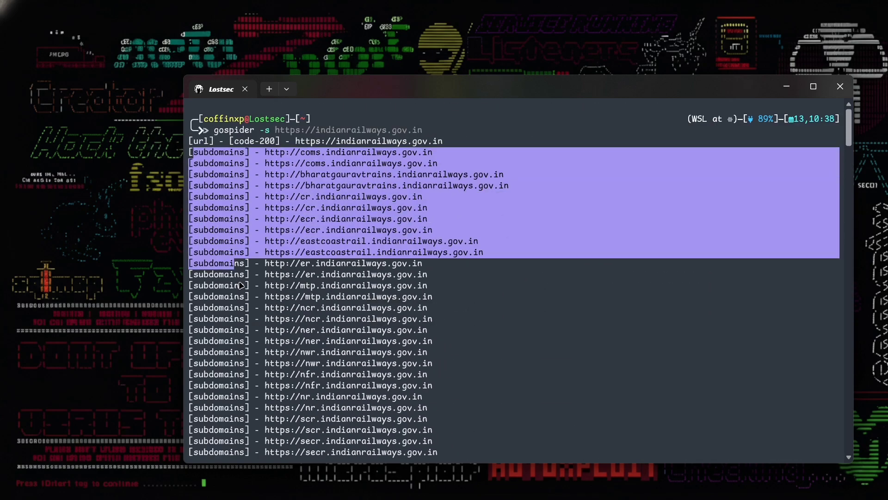
pyautogui.scroll(-3)
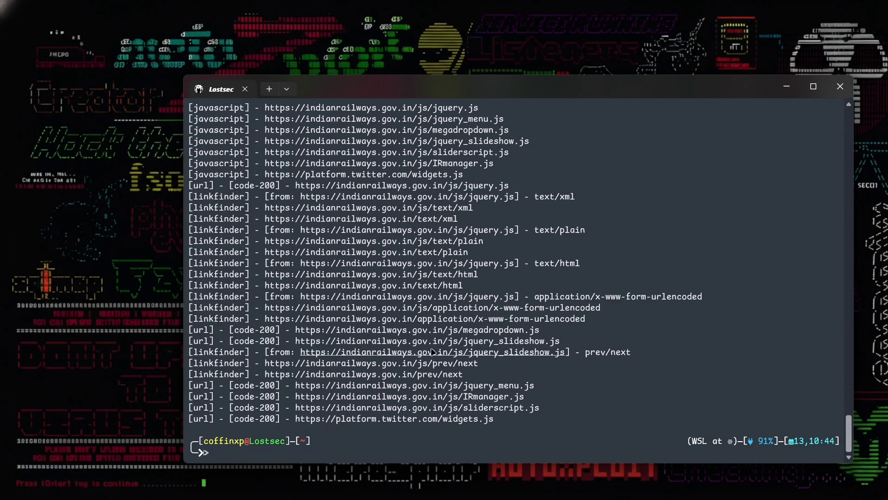
pyautogui.write('gospider -s https://indianrailways.gov.in | grep mcdo')
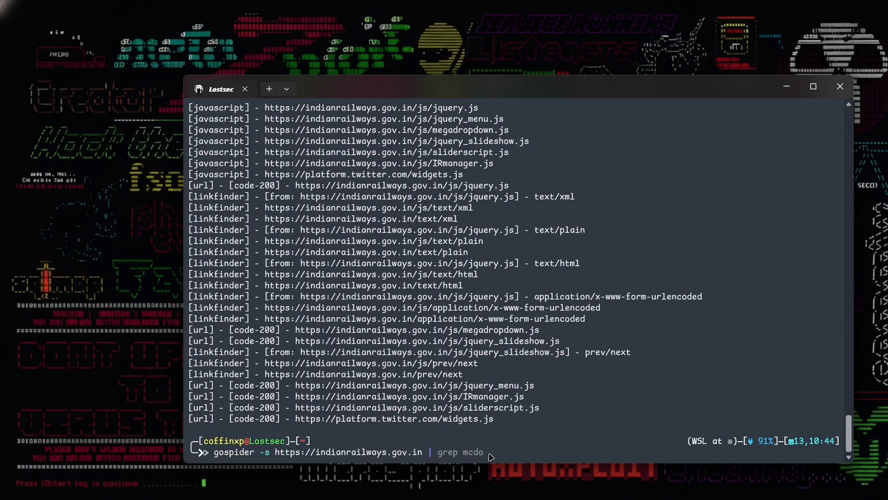
# Step: Rerun the crawl filtered to URLs, then to JavaScript (.js) files only
pyautogui.press('Return')
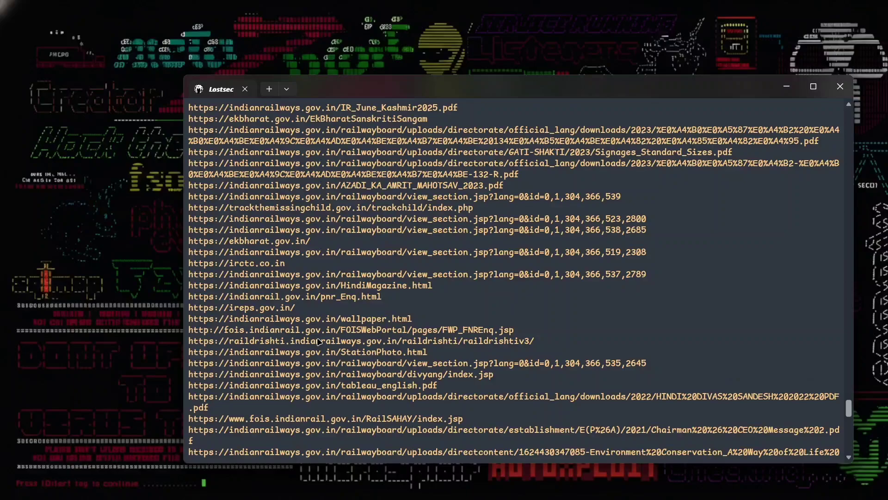
pyautogui.press('Return')
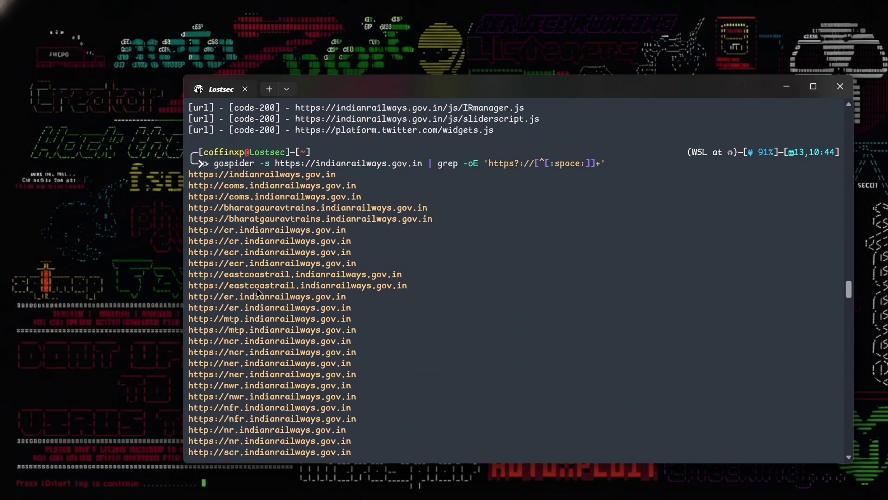
pyautogui.scroll(-3)
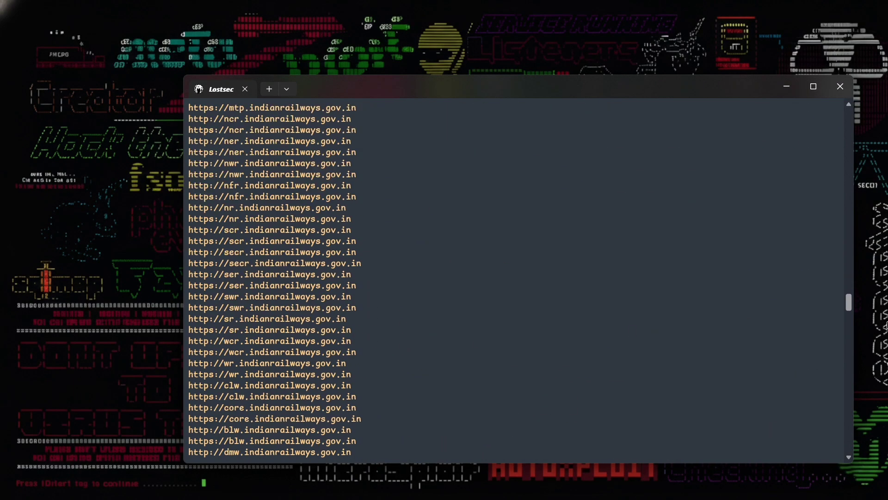
pyautogui.press('Return')
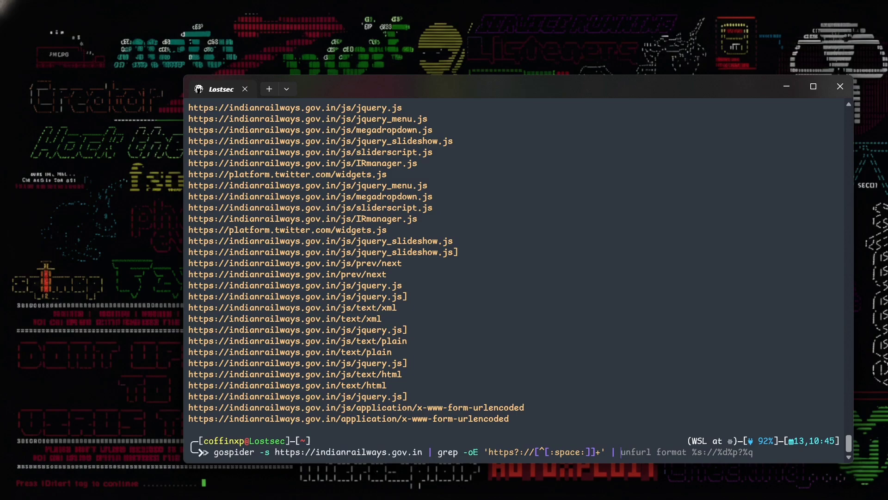
pyautogui.press('Return')
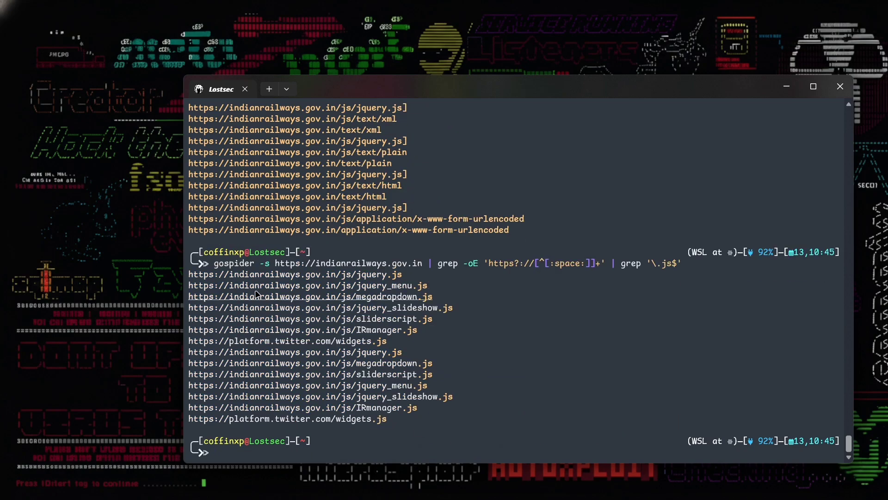
pyautogui.moveTo(400, 409)
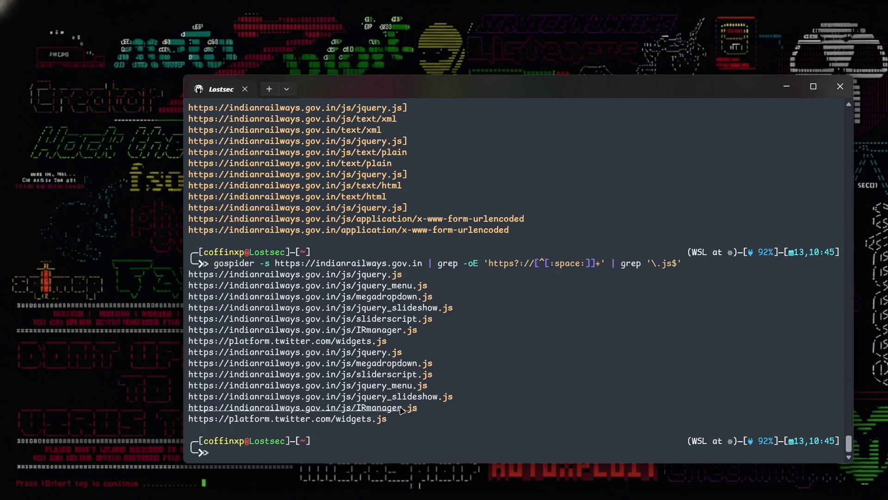
pyautogui.scroll(3)
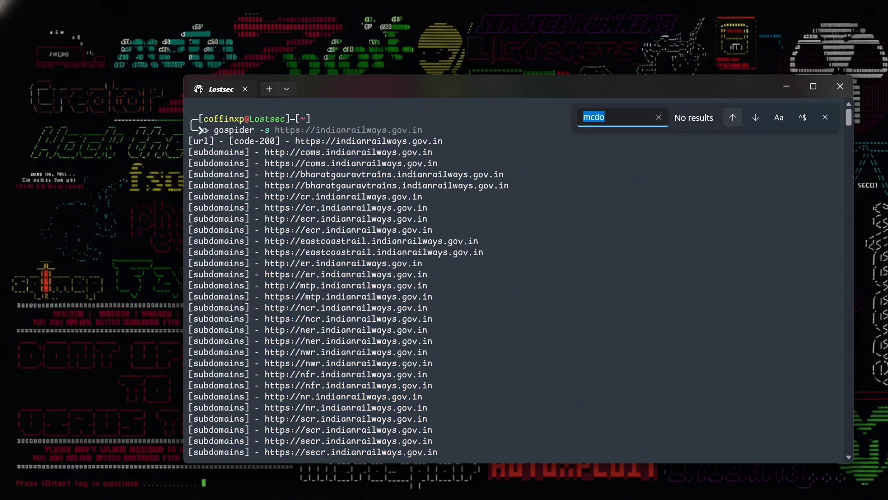
# Step: Search the terminal output for webstat, then close the search
pyautogui.write('we')
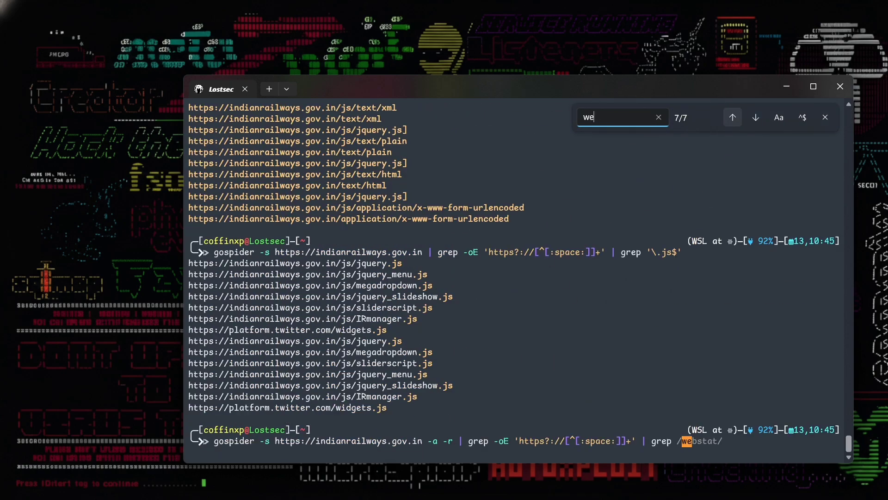
pyautogui.write('bstat')
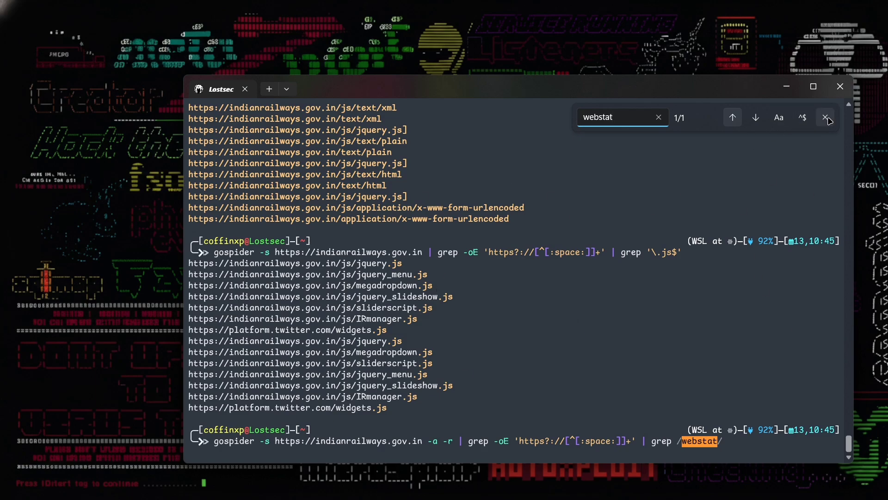
pyautogui.click(826, 117)
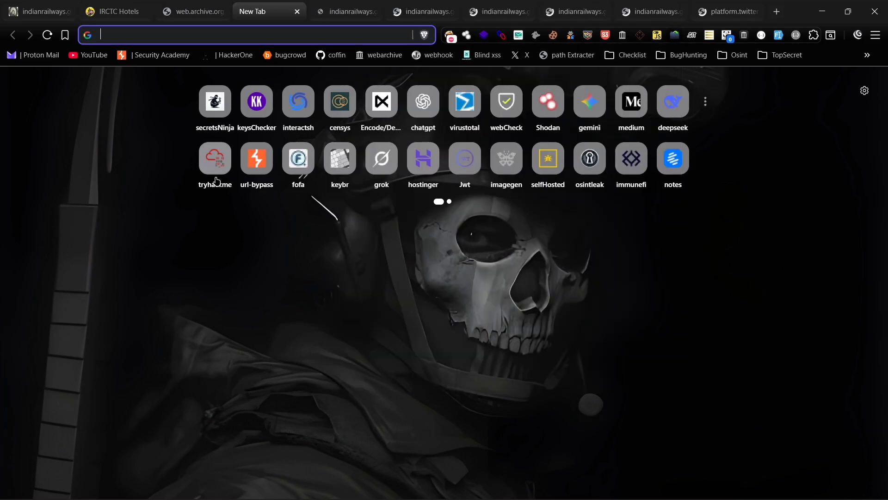
# Step: Close the jquery_menu.js tab and inspect jquery_slideshow.js as formatted code for webstat
pyautogui.click(344, 11)
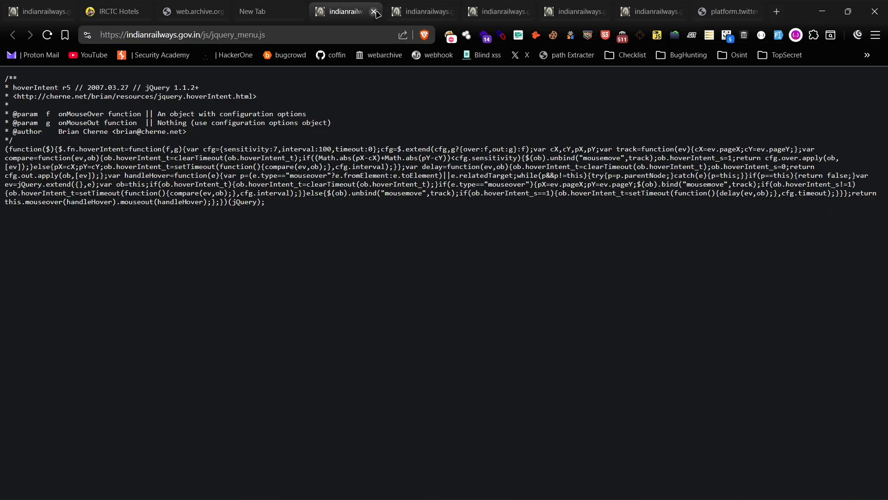
pyautogui.click(375, 11)
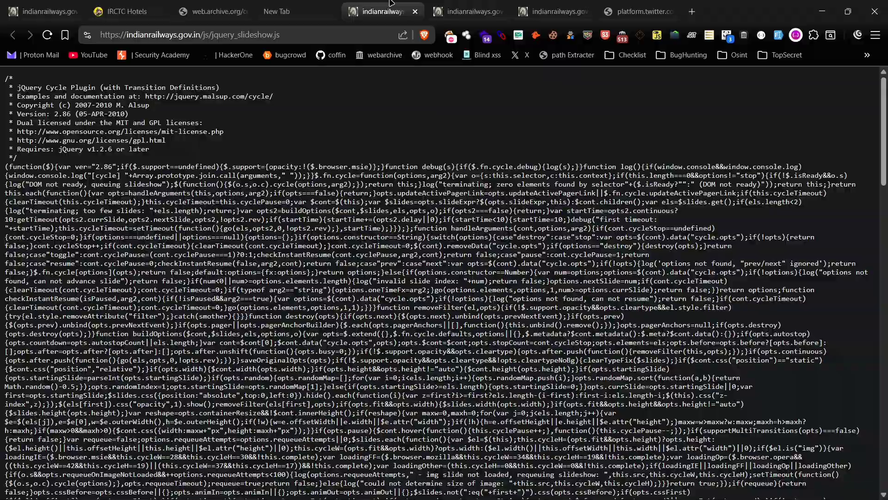
pyautogui.click(796, 34)
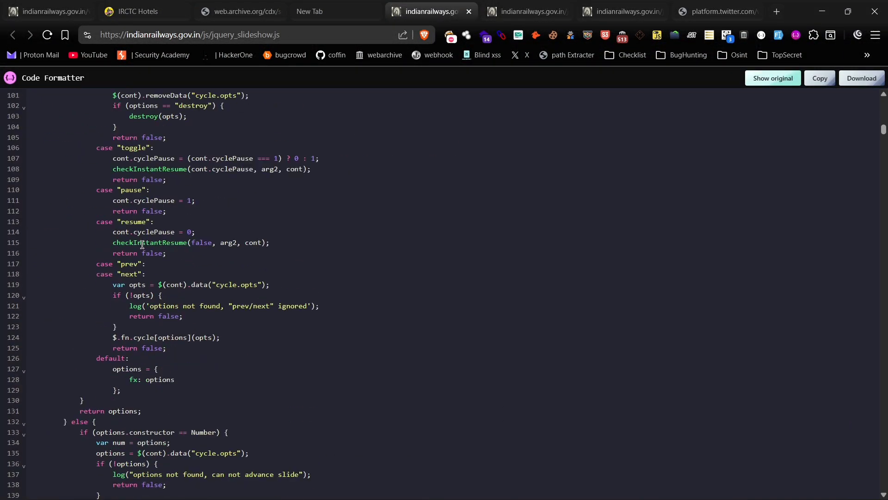
pyautogui.scroll(-3)
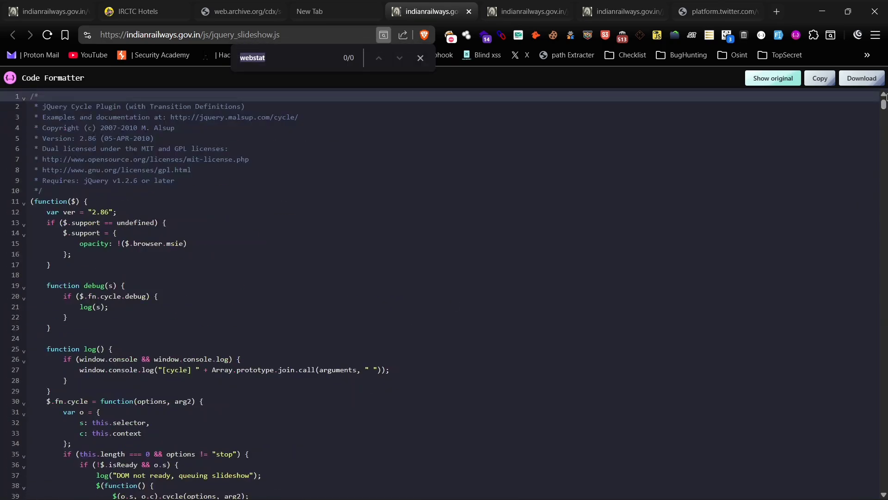
pyautogui.write('pa')
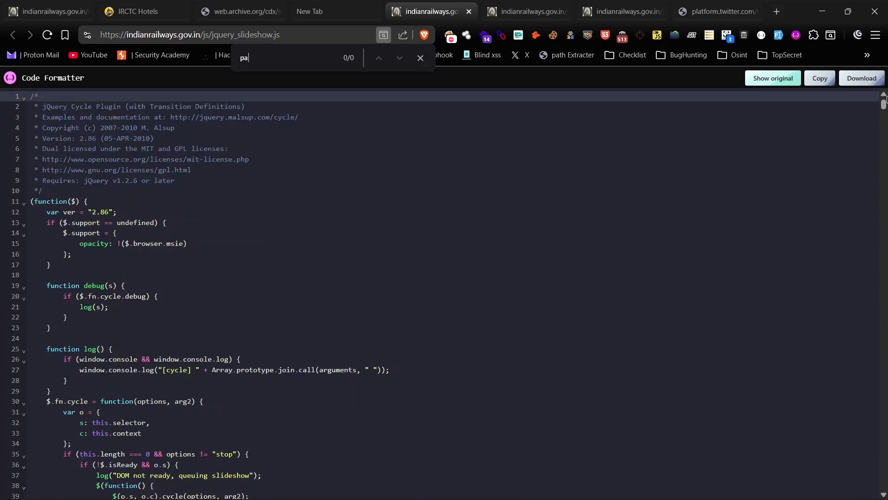
pyautogui.press('Backspace')
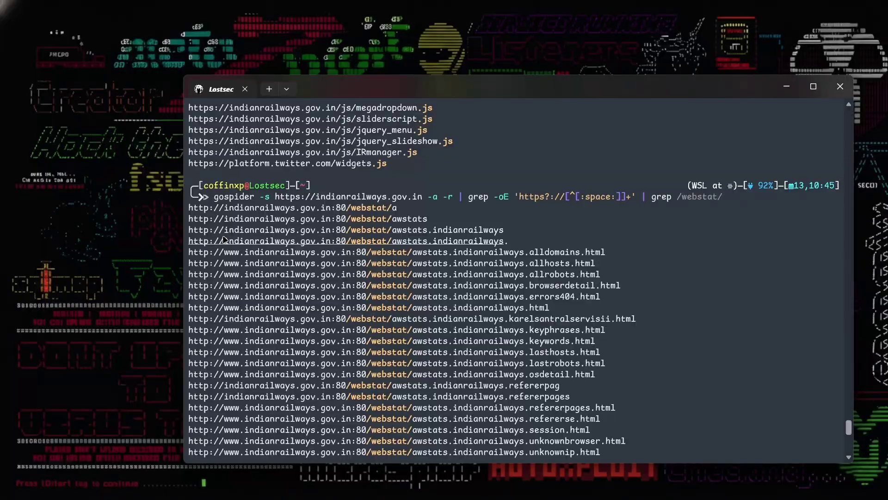
# Step: Review the webstat crawl results, search them for mcdo, and open the MCDO Portal page
pyautogui.scroll(-3)
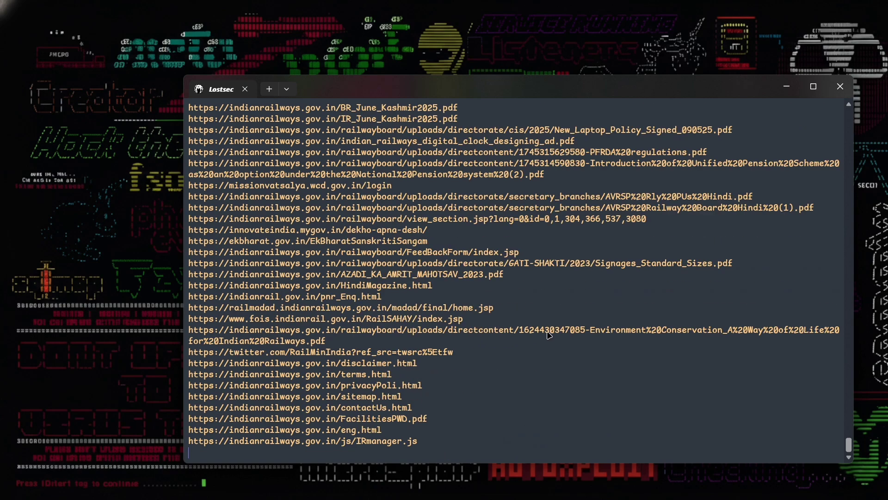
pyautogui.scroll(-3)
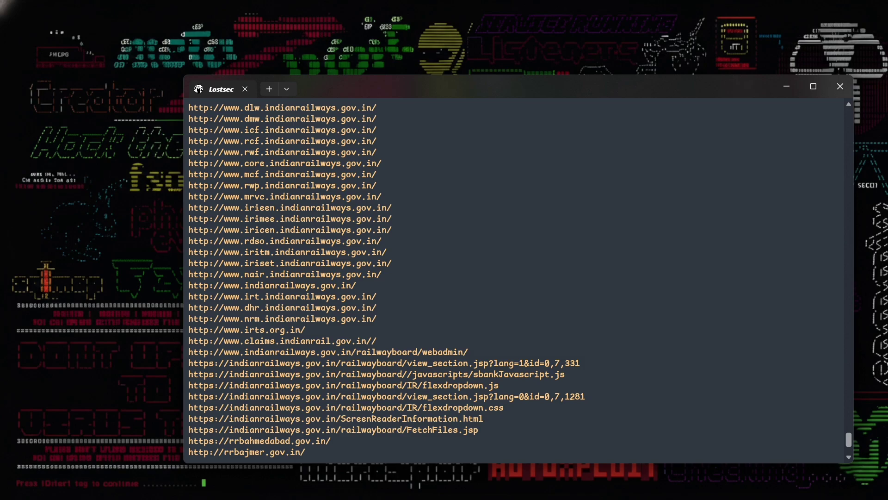
pyautogui.write('mcdo')
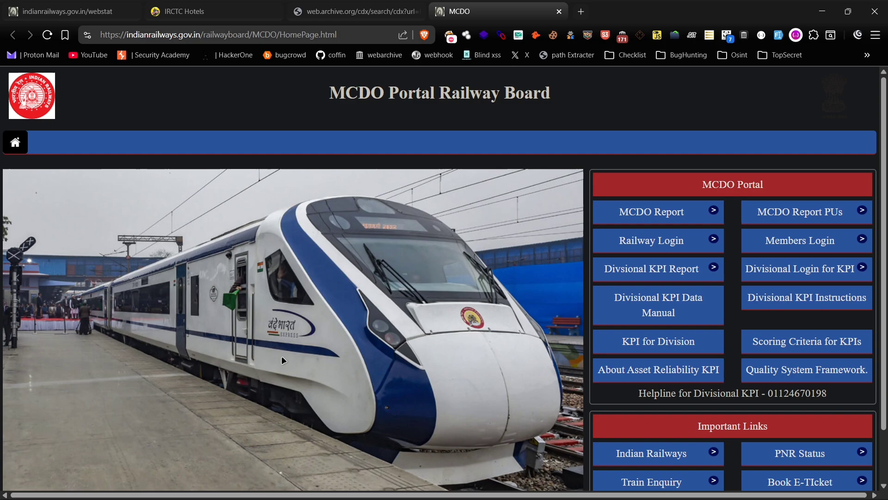
pyautogui.click(651, 240)
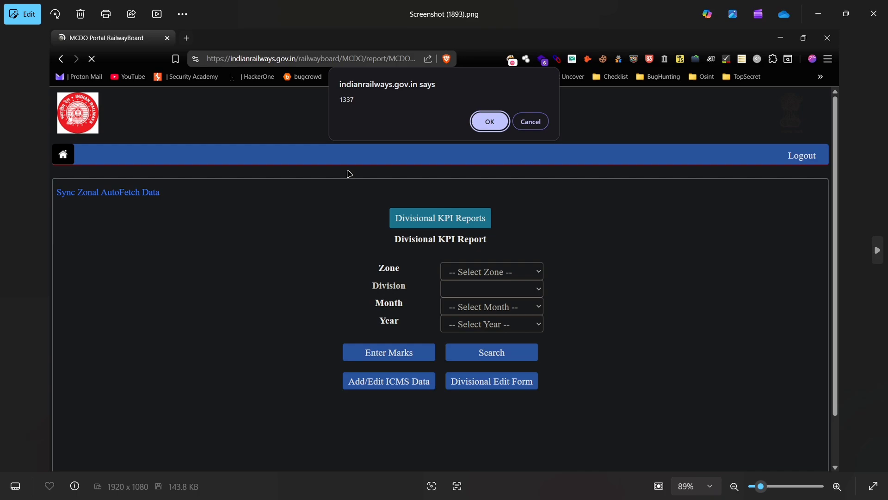
pyautogui.moveTo(375, 91)
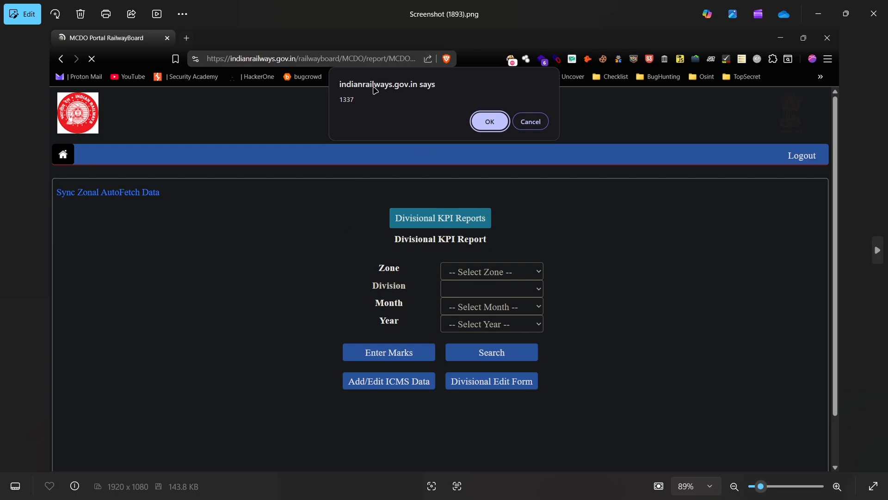
pyautogui.moveTo(456, 137)
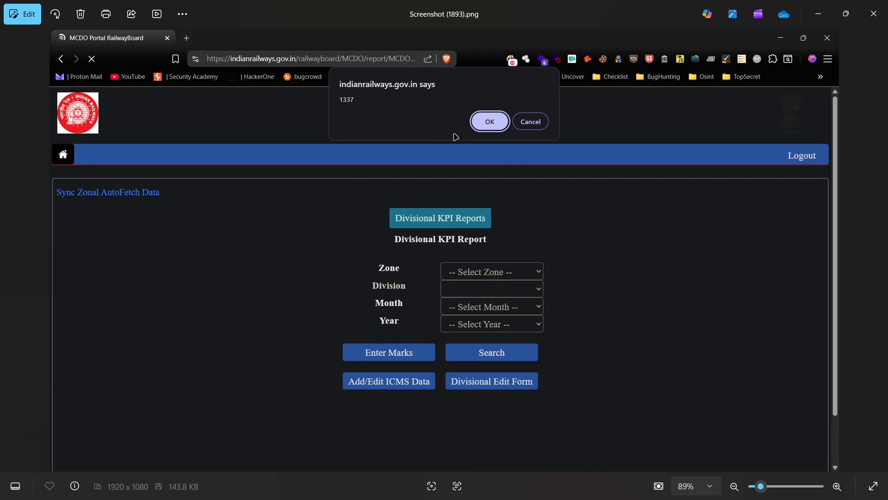
pyautogui.moveTo(364, 136)
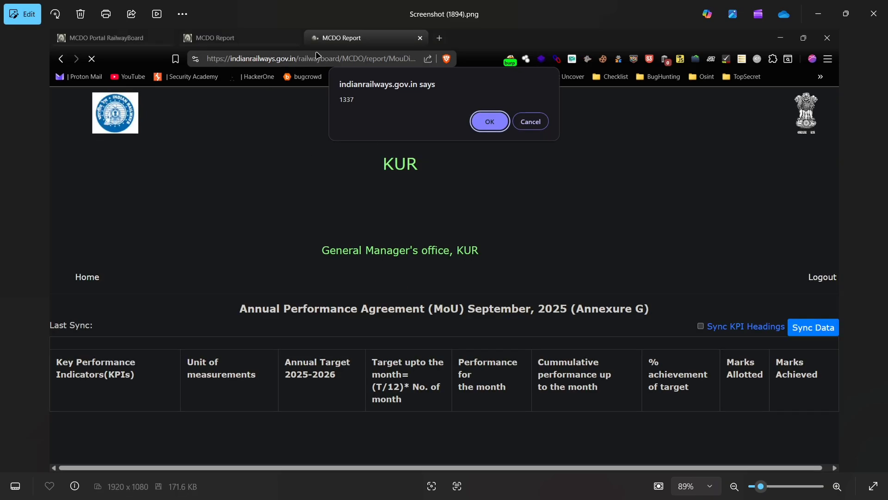
pyautogui.moveTo(447, 158)
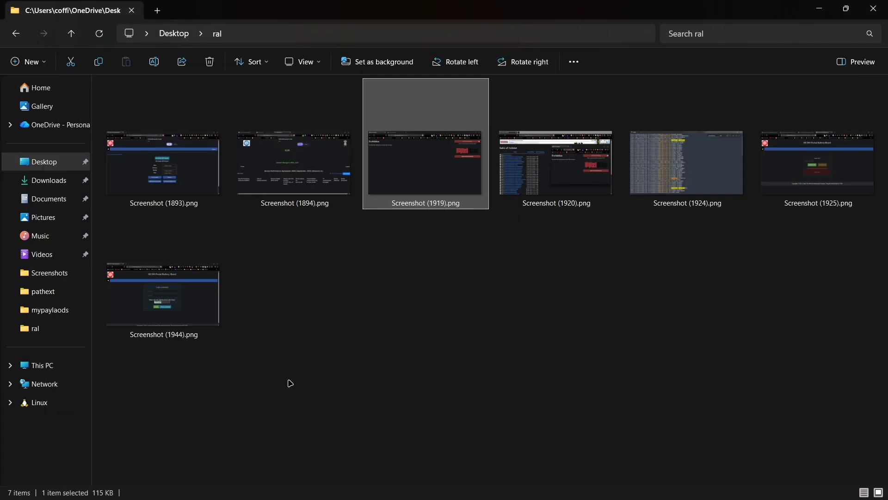
# Step: Open Screenshot (1925).png of the MCDO portal OTP page in Photos
pyautogui.click(499, 11)
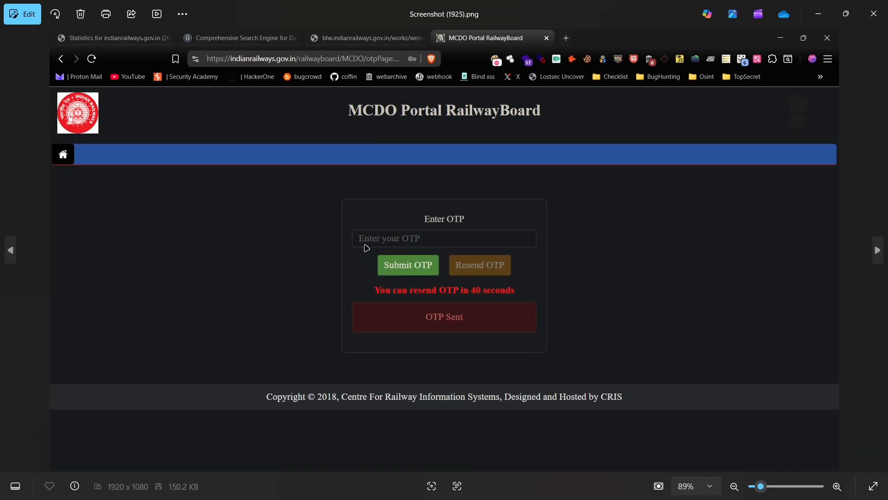
pyautogui.moveTo(471, 221)
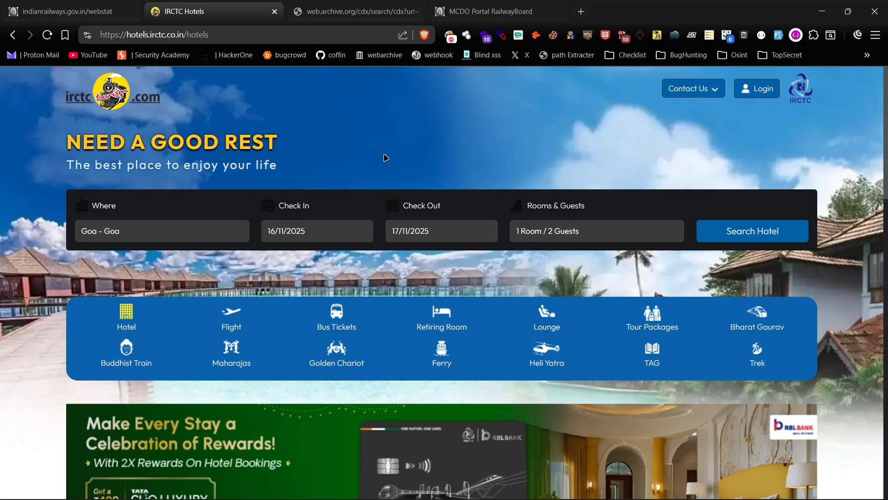
# Step: View the IRCTC Hotels page source and search it for aws
pyautogui.press('ctrl+u')
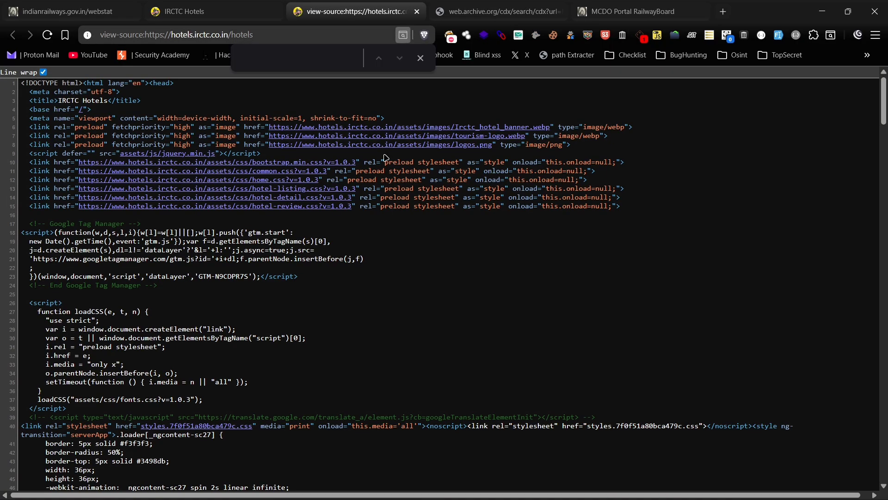
pyautogui.write('aws-s3')
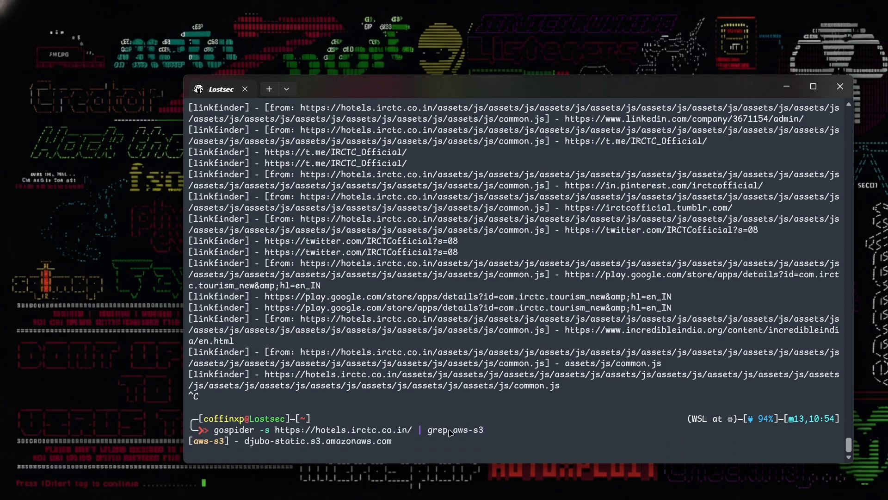
# Step: Crawl cutout.pro with gospider and grep the output for aws-s3 bucket hosts
pyautogui.write('gospider -s https://www.cutout.pro | grep aws-s3')
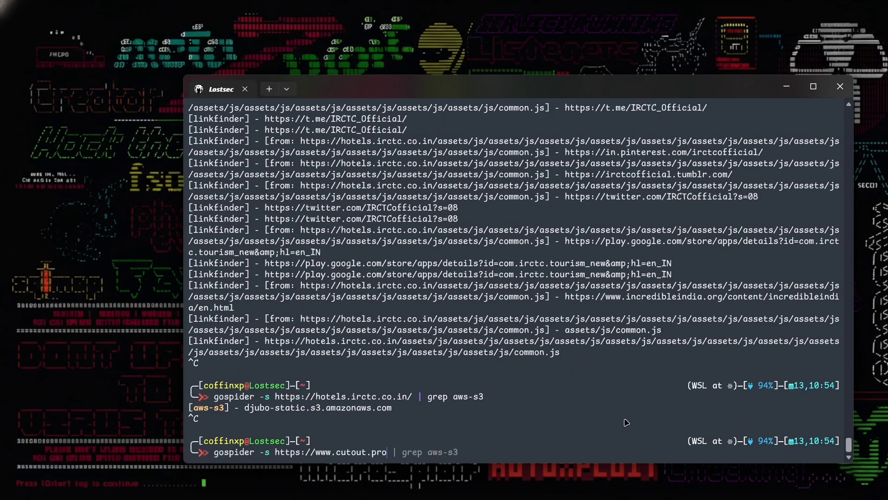
pyautogui.press('Return')
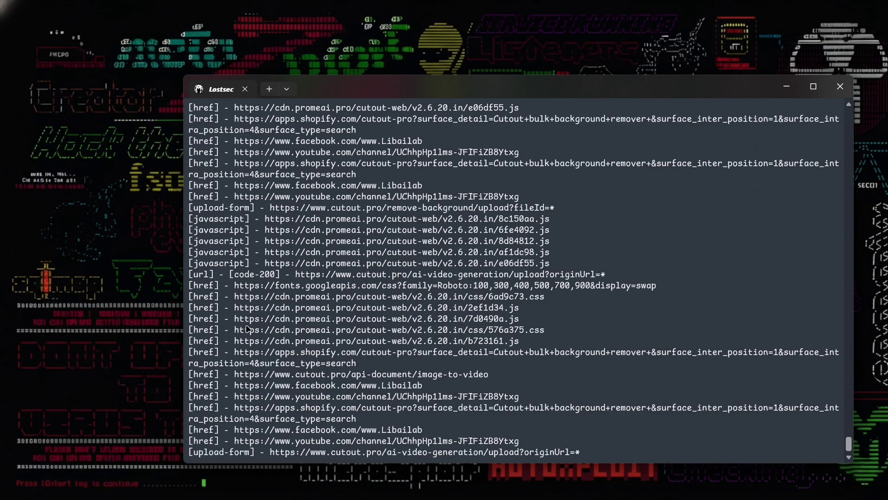
pyautogui.scroll(-3)
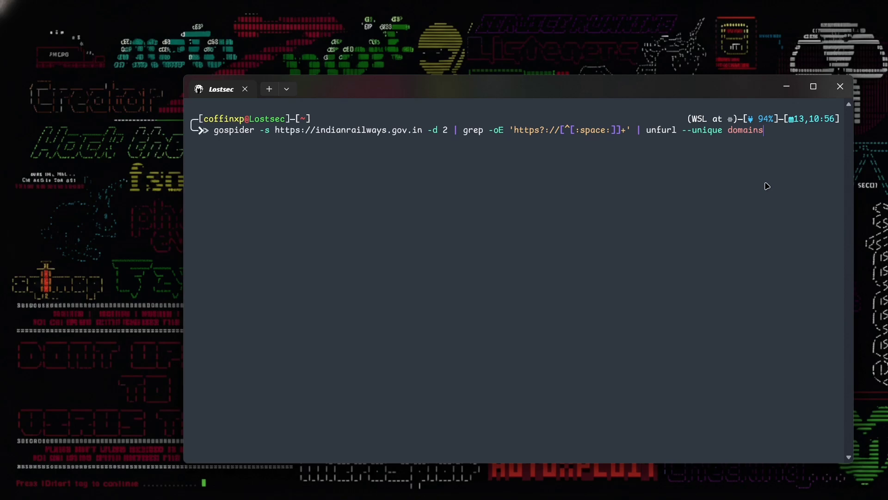
# Step: Pipe the gospider crawl through grep and unfurl to list unique domains and URL paths
pyautogui.press('Return')
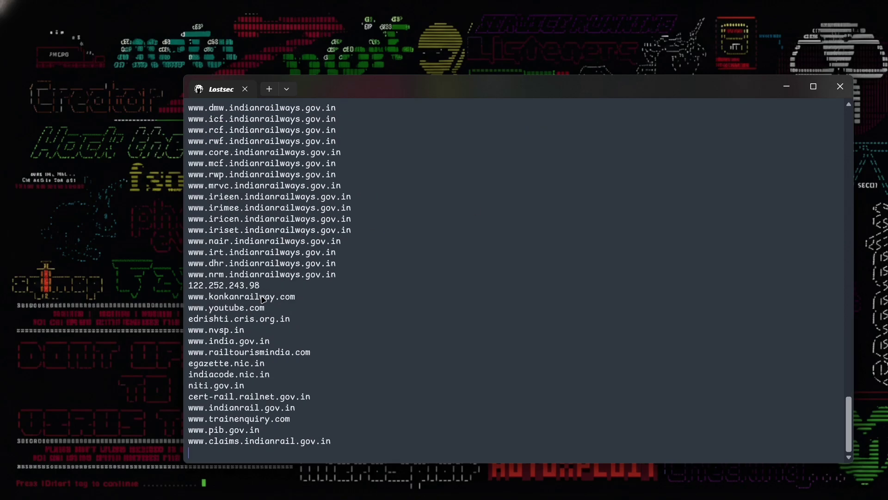
pyautogui.scroll(-3)
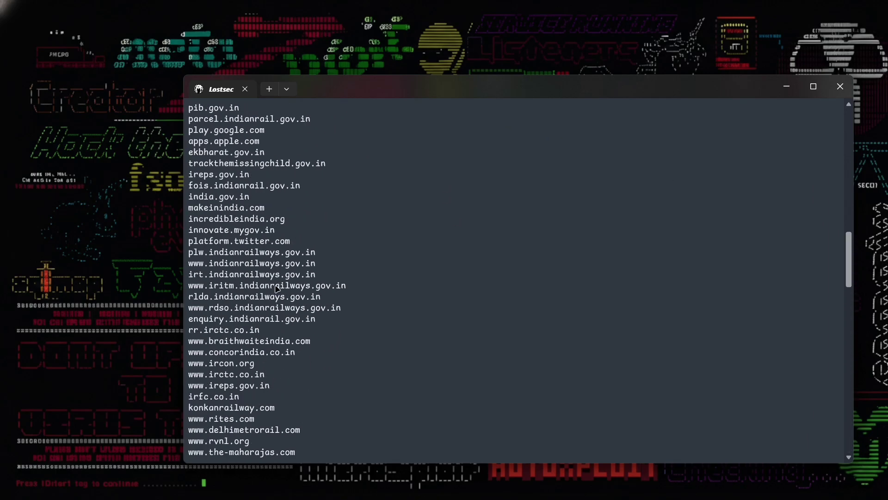
pyautogui.scroll(-3)
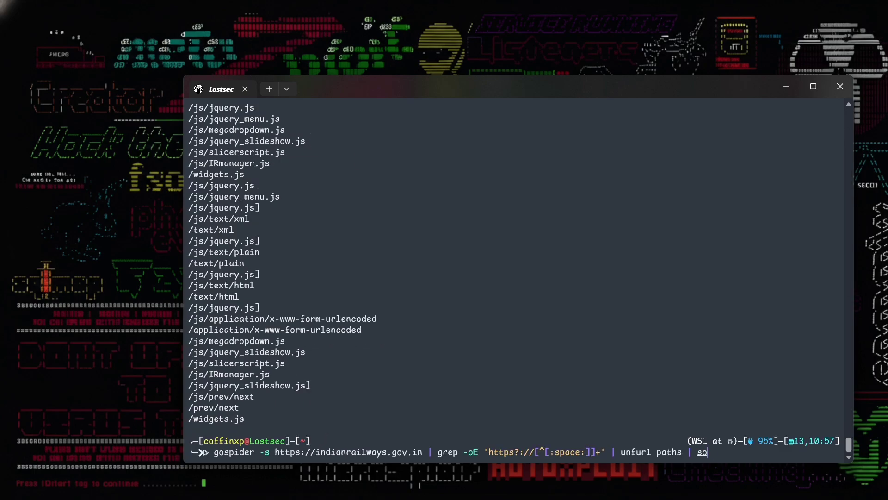
pyautogui.press('Return')
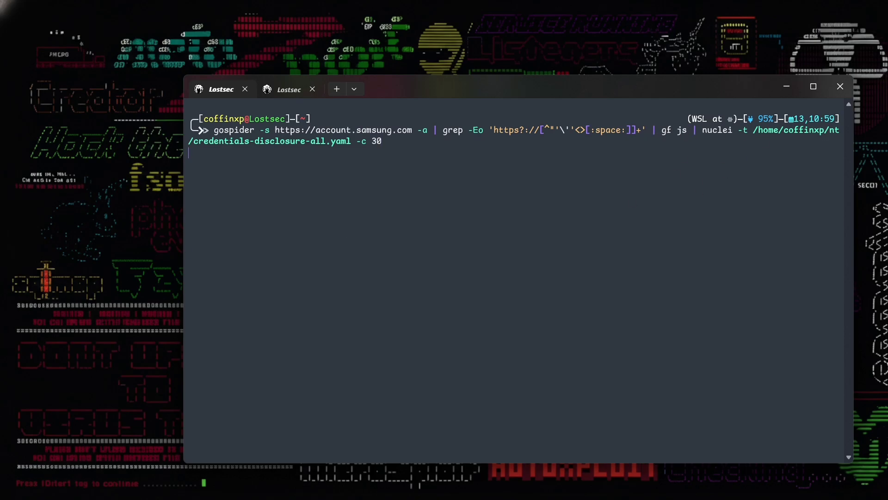
# Step: Scan Samsung account JS with nuclei credentials-disclosure, then run lazyegg.py over test.txt via xargs and review the leaked secrets
pyautogui.press('Return')
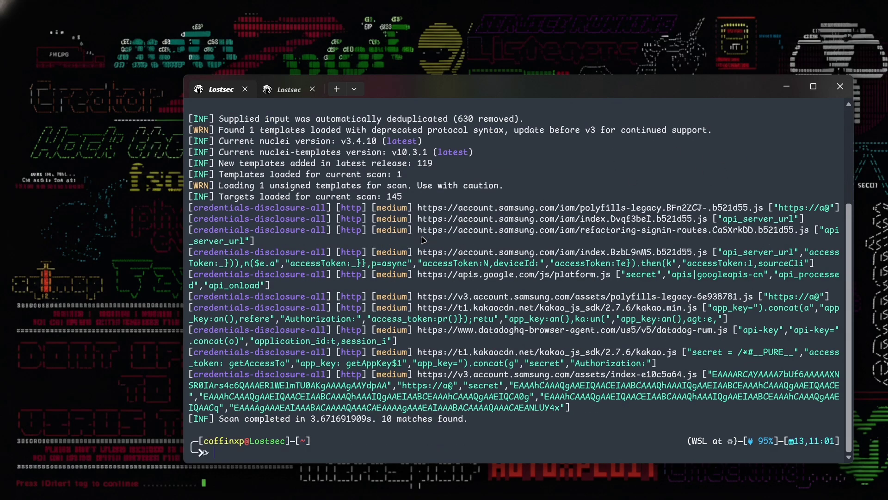
pyautogui.moveTo(220, 349)
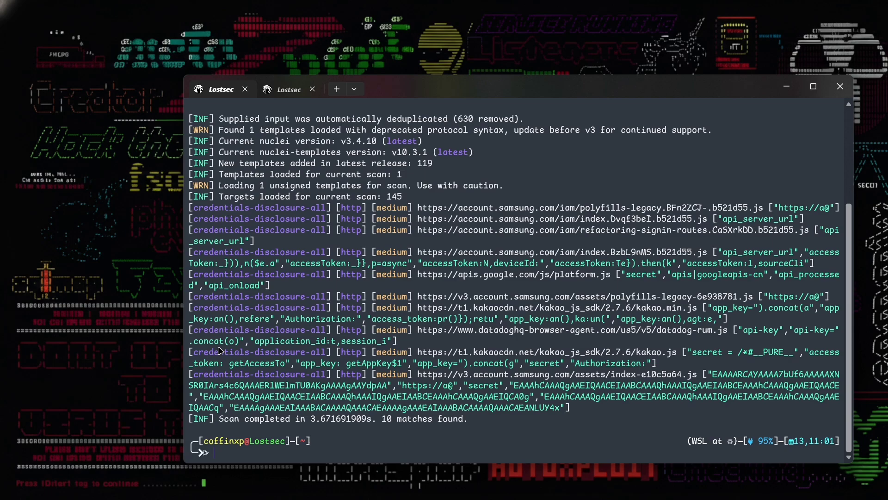
pyautogui.moveTo(606, 374)
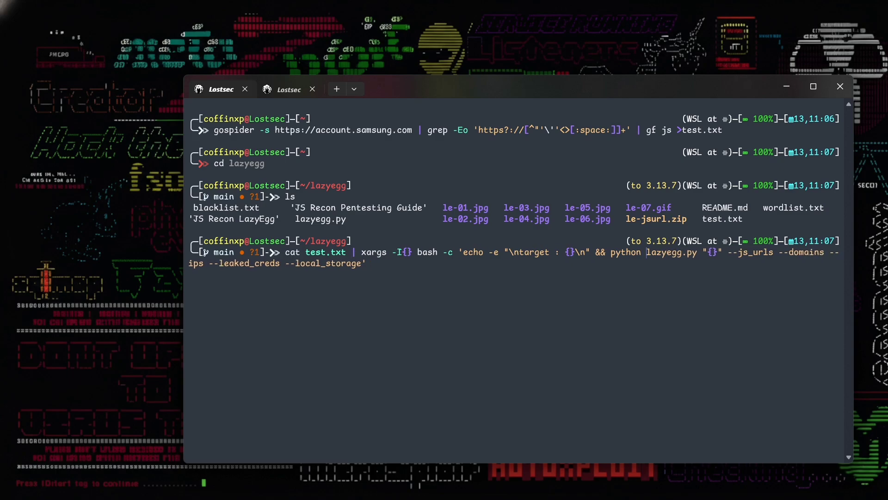
pyautogui.press('Return')
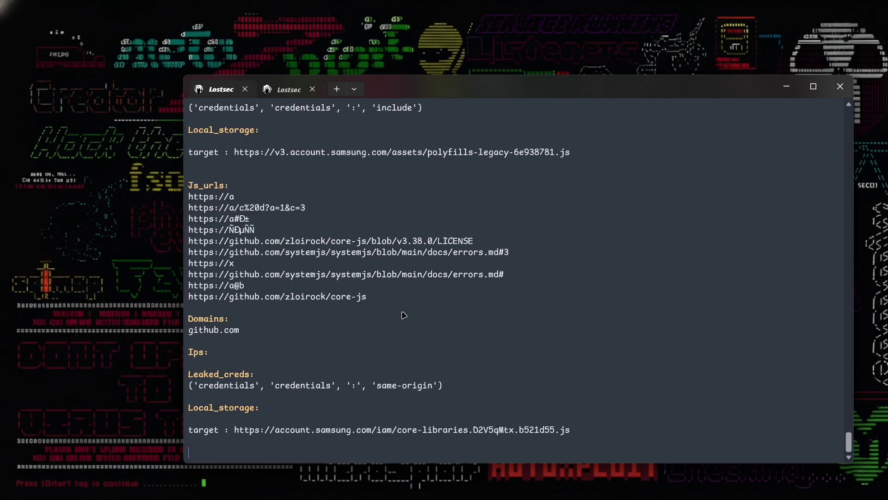
pyautogui.scroll(-3)
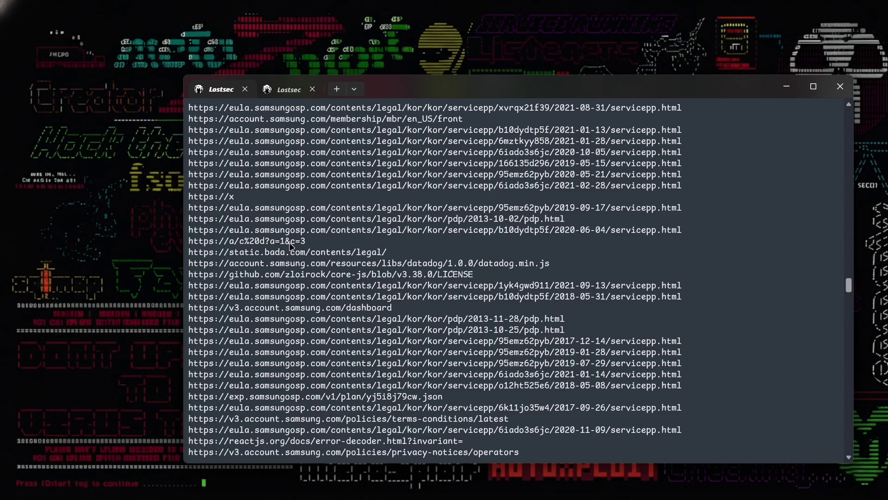
pyautogui.scroll(-3)
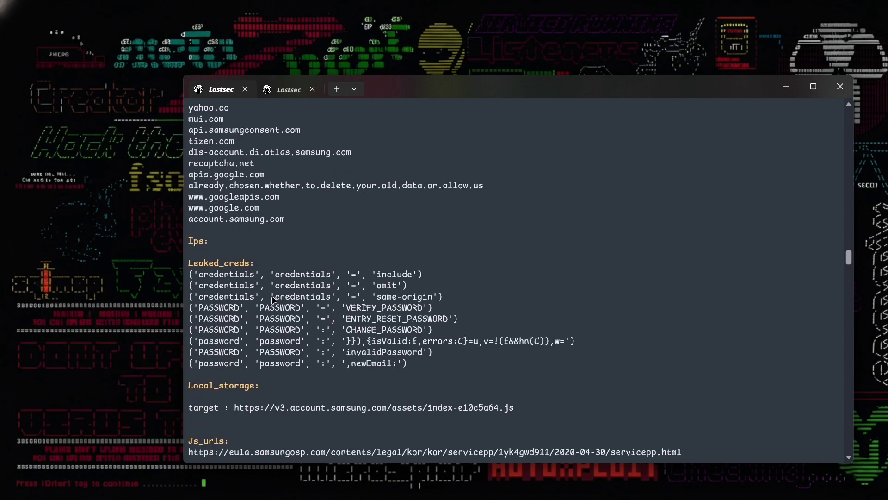
pyautogui.scroll(3)
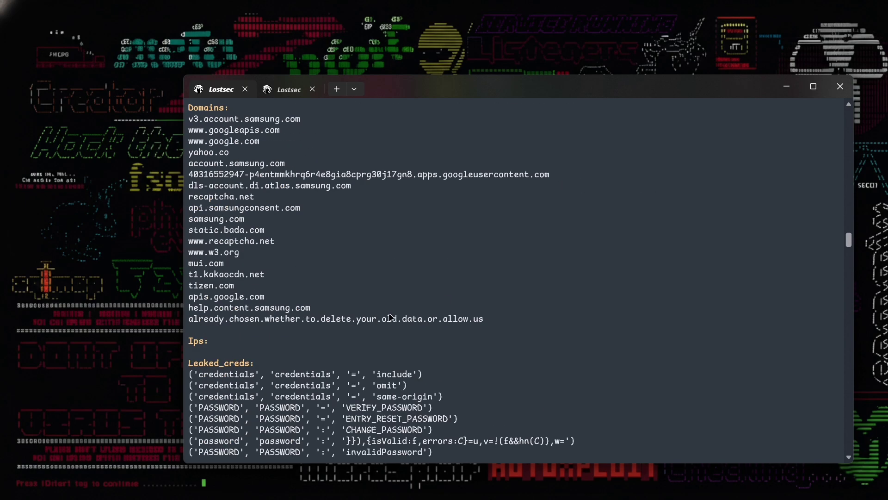
pyautogui.scroll(3)
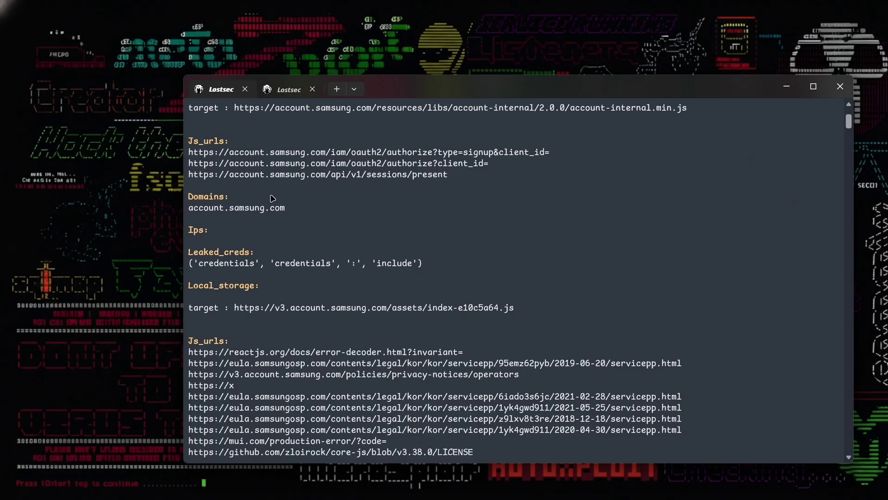
pyautogui.scroll(-3)
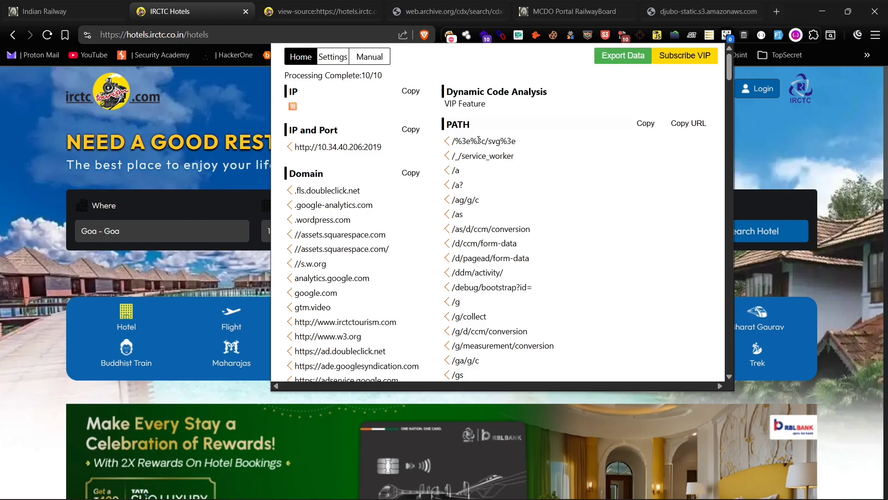
# Step: Browse FindSomething's IP, Domain, PATH and URL findings for IRCTC Hotels and return to the top
pyautogui.scroll(-3)
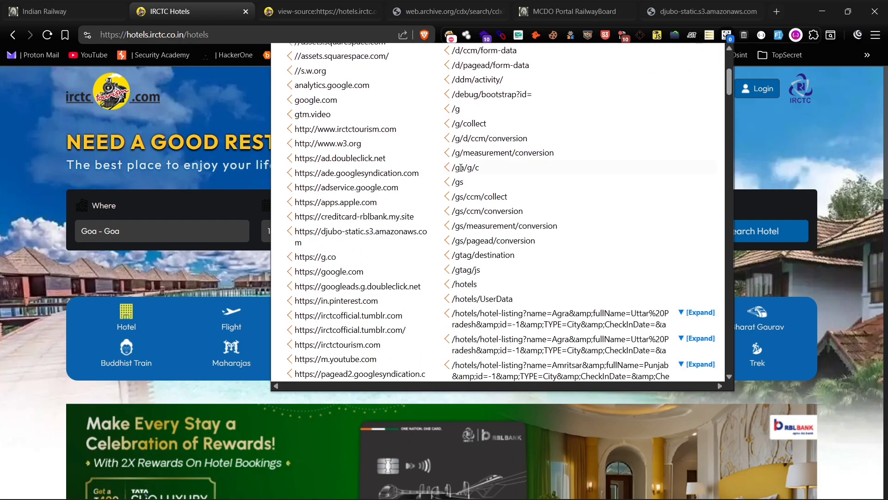
pyautogui.scroll(-3)
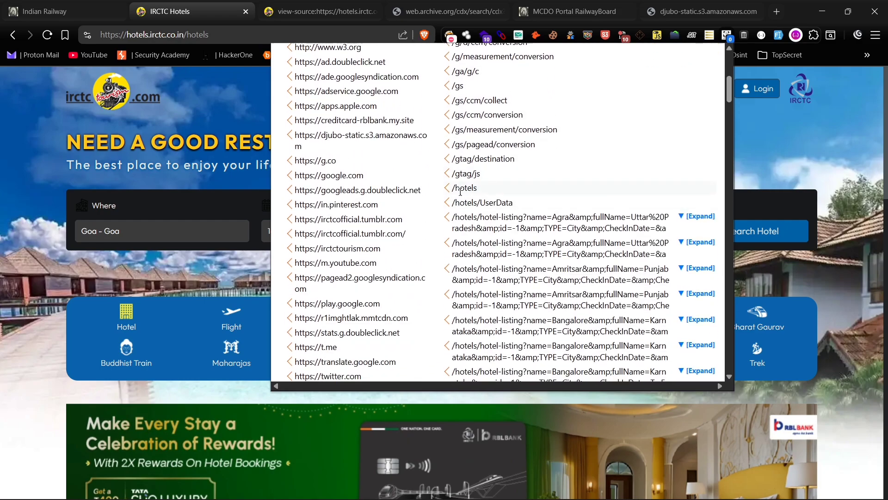
pyautogui.doubleClick(482, 202)
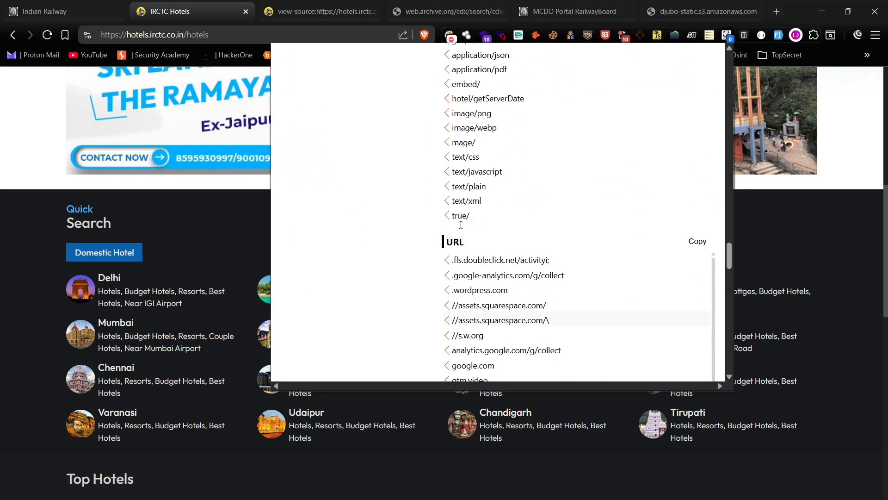
pyautogui.click(300, 57)
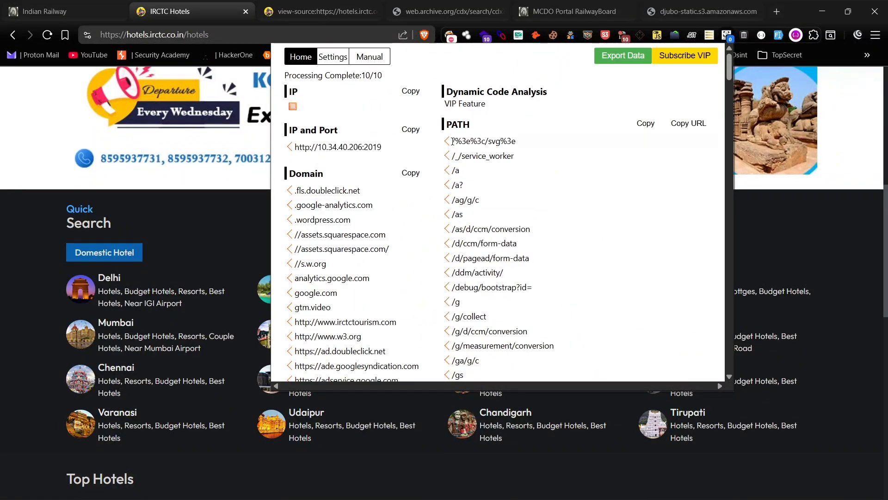